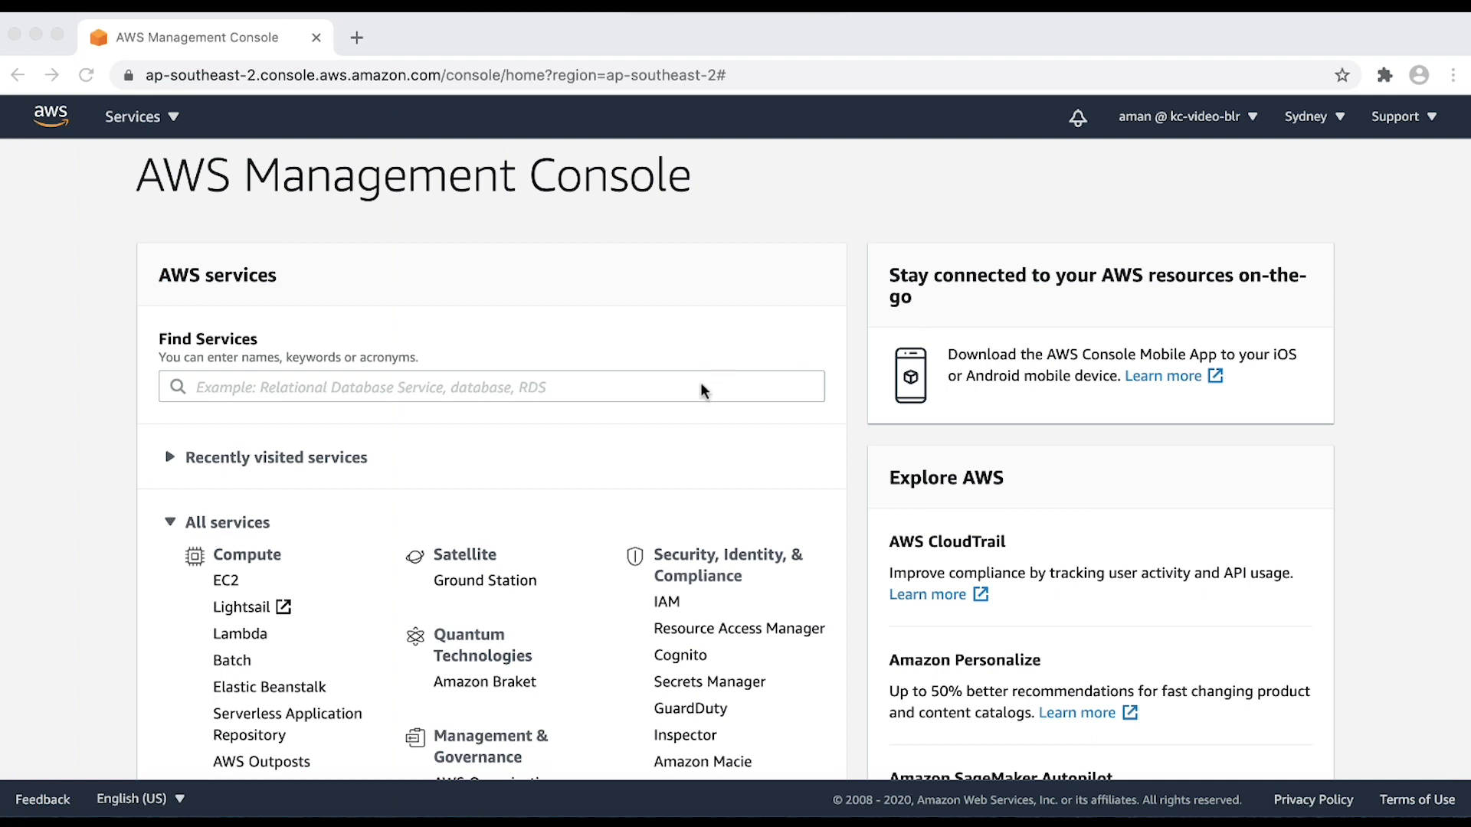
Search for EC2 in Find Services and go to the EC2 dashboard.
{"action": "type", "text": "E"}
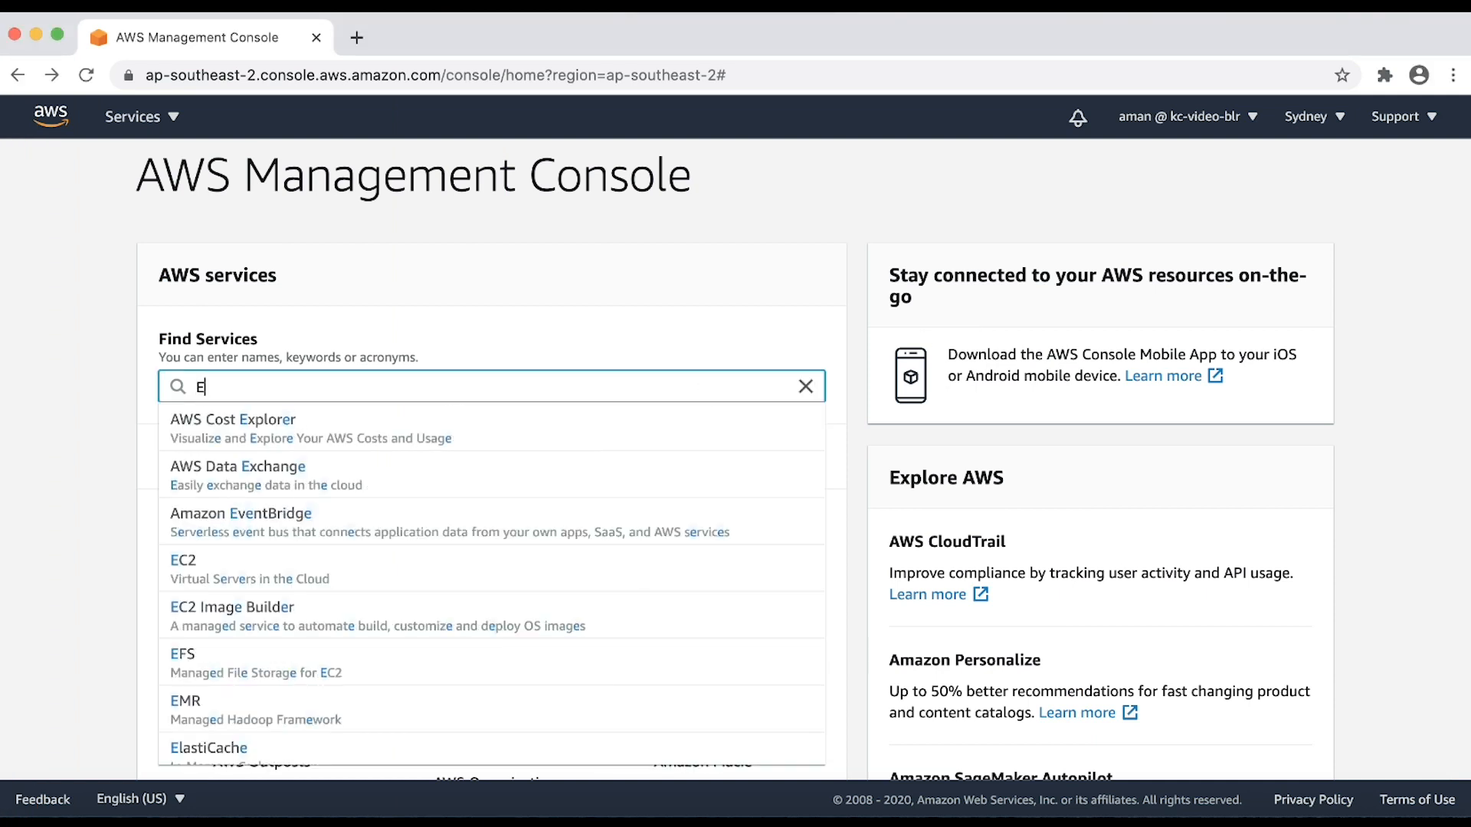
{"action": "type", "text": "C2"}
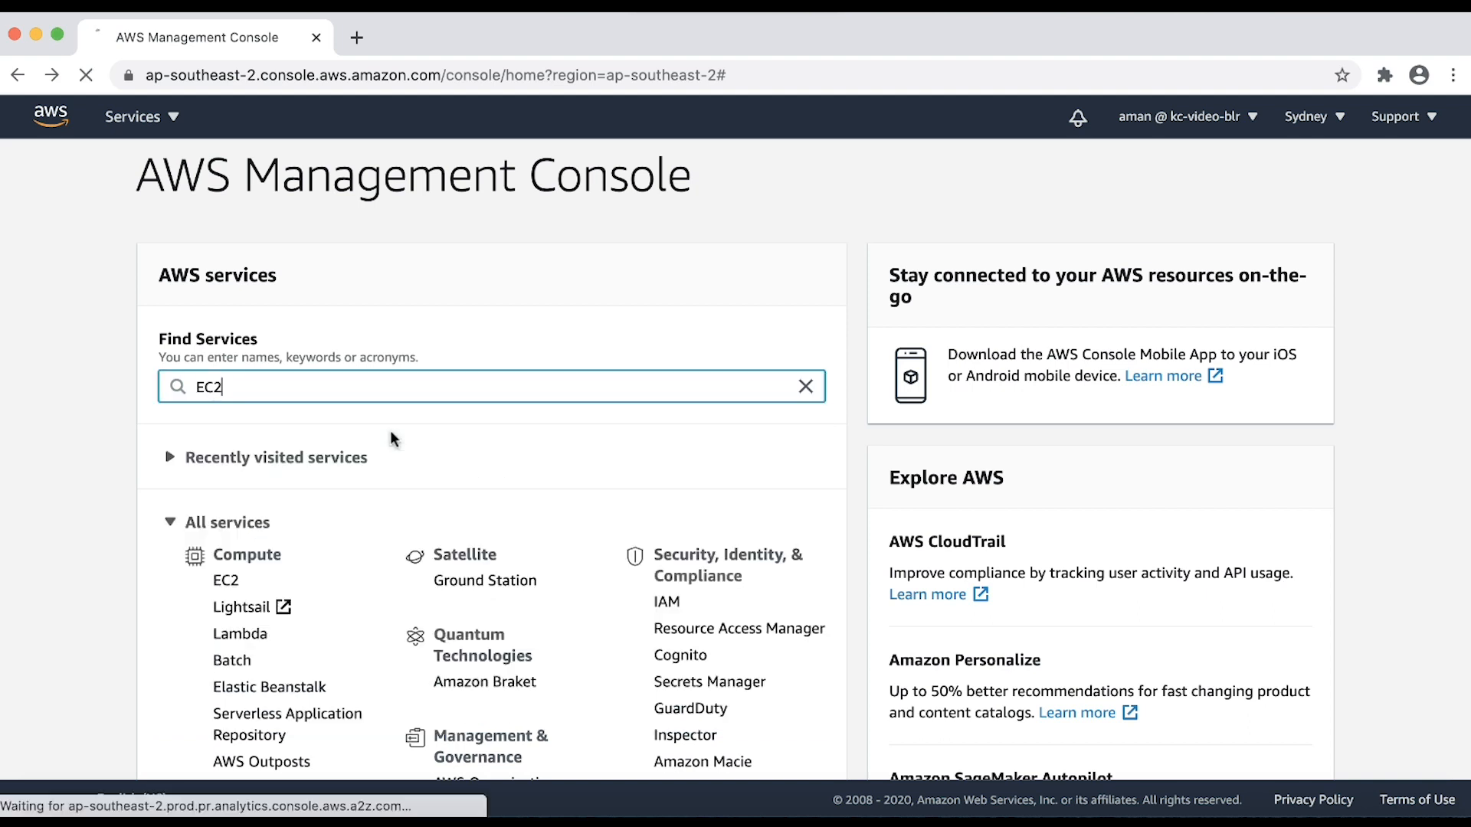
{"action": "left_click", "coordinate": [226, 580]}
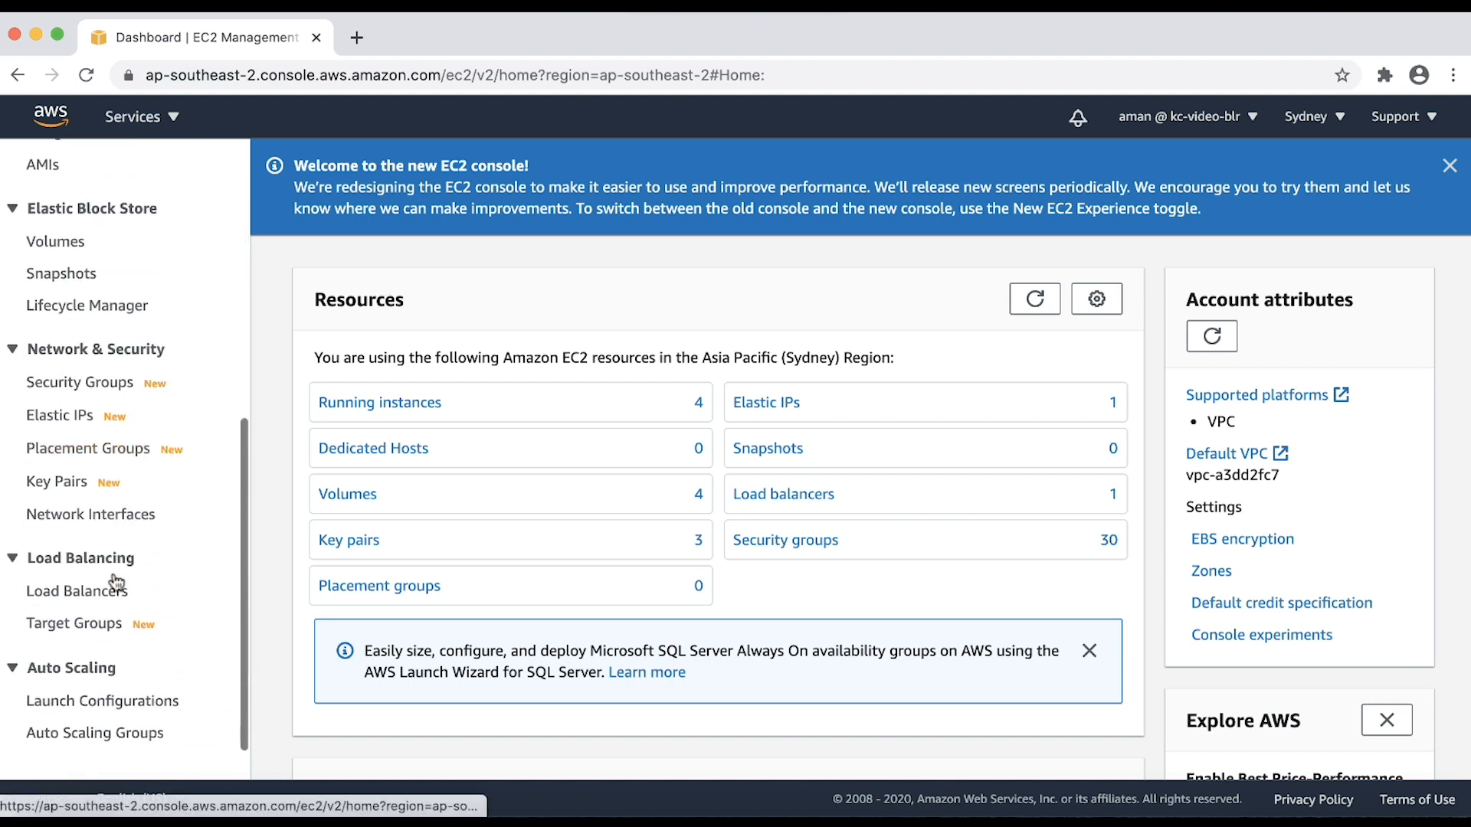
Select the Source-IP-based-routing-demo load balancer and its HTTP:80 listener on the Listeners list.
{"action": "left_click", "coordinate": [79, 590]}
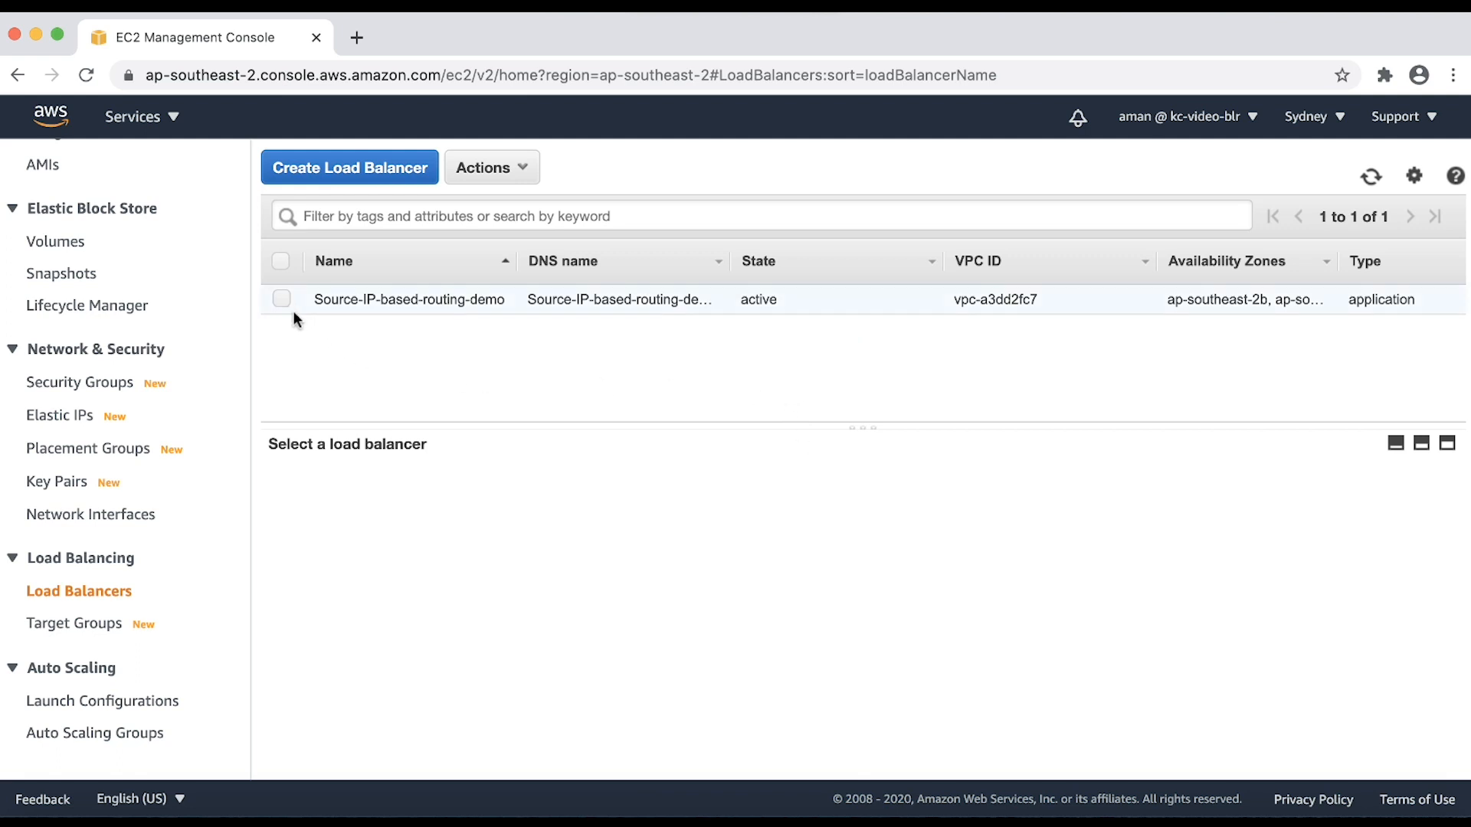
{"action": "left_click", "coordinate": [281, 300]}
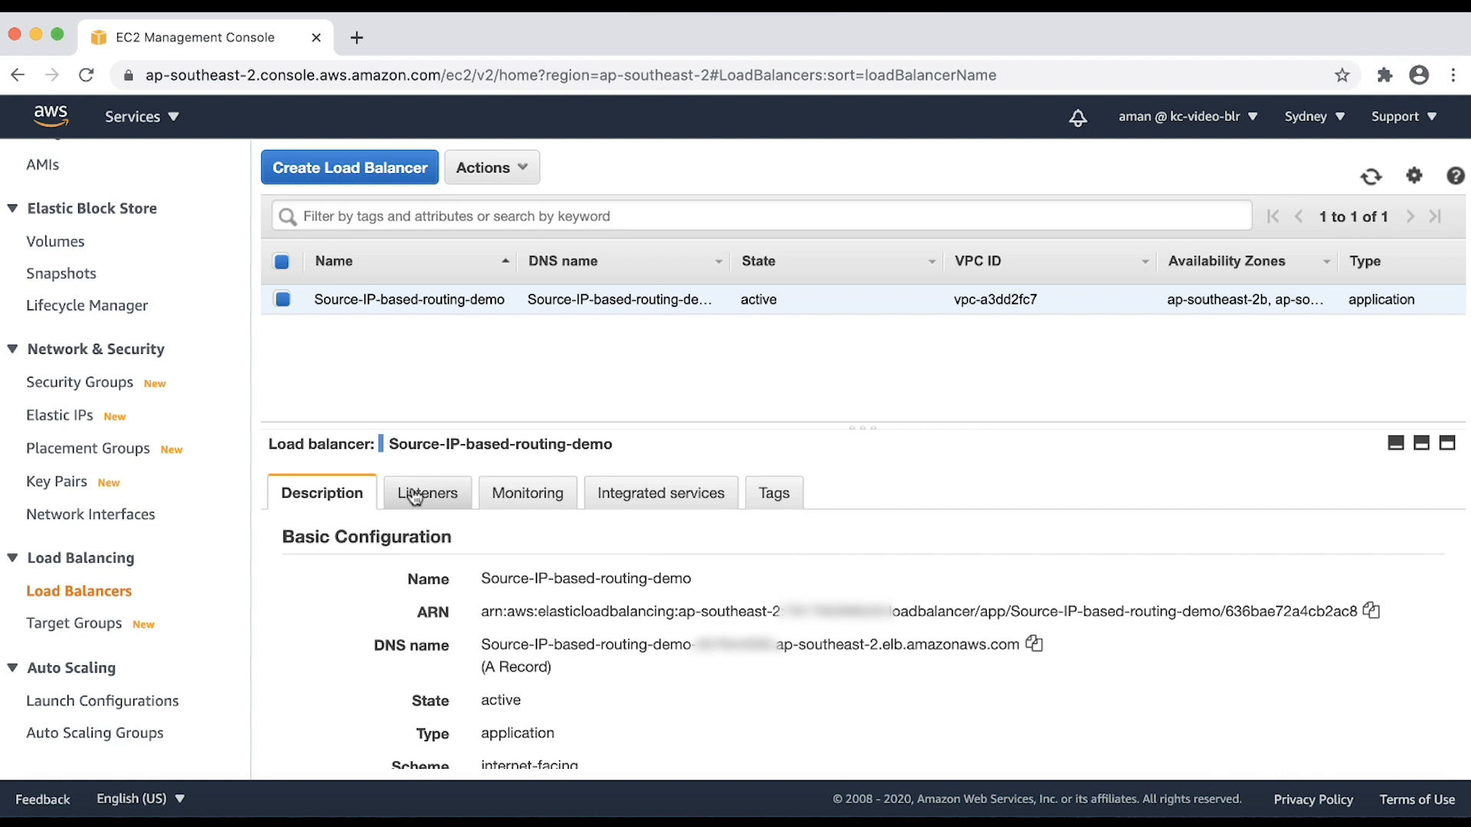
{"action": "left_click", "coordinate": [425, 492]}
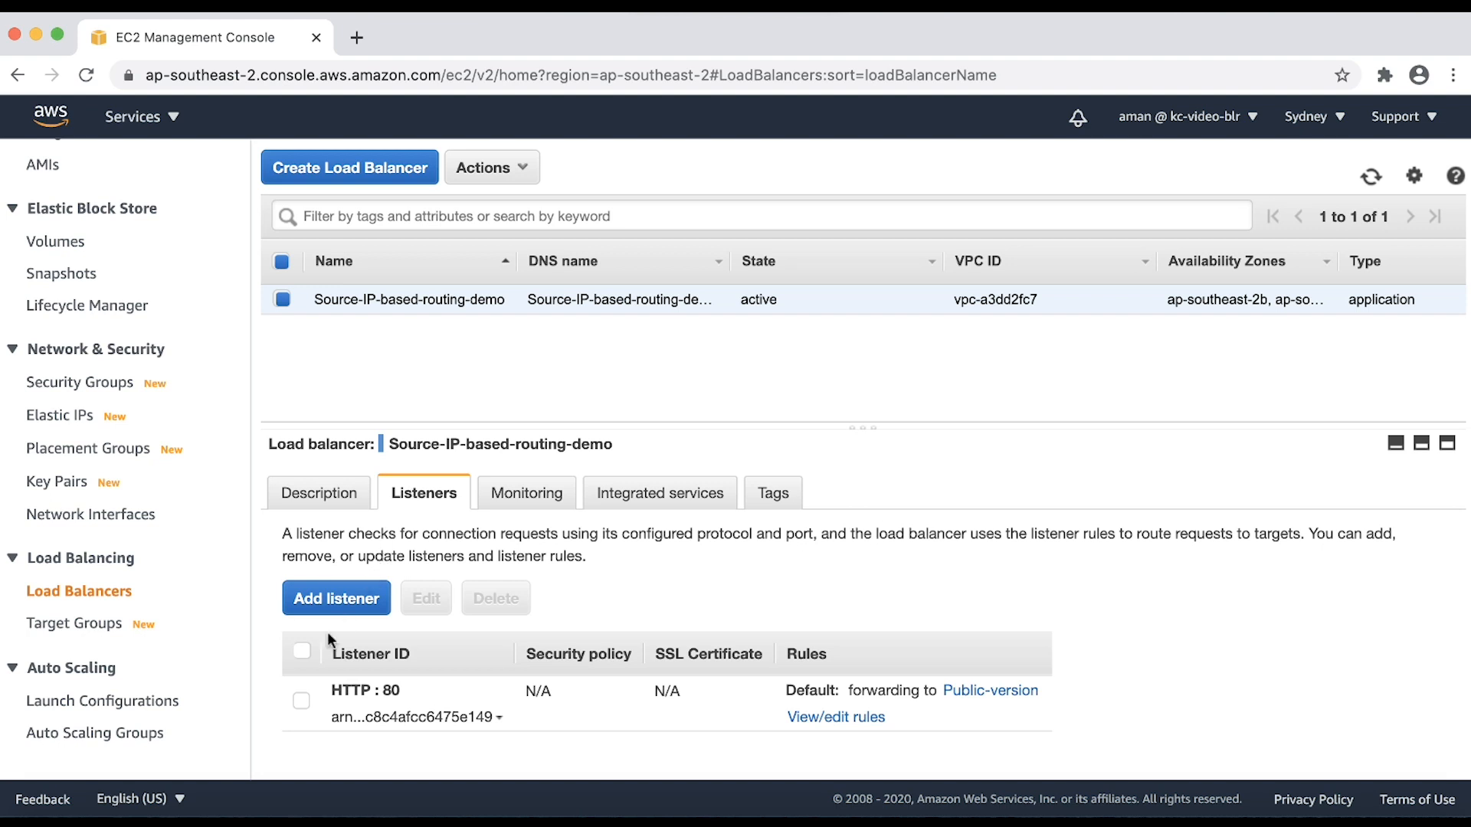
{"action": "left_click", "coordinate": [300, 701]}
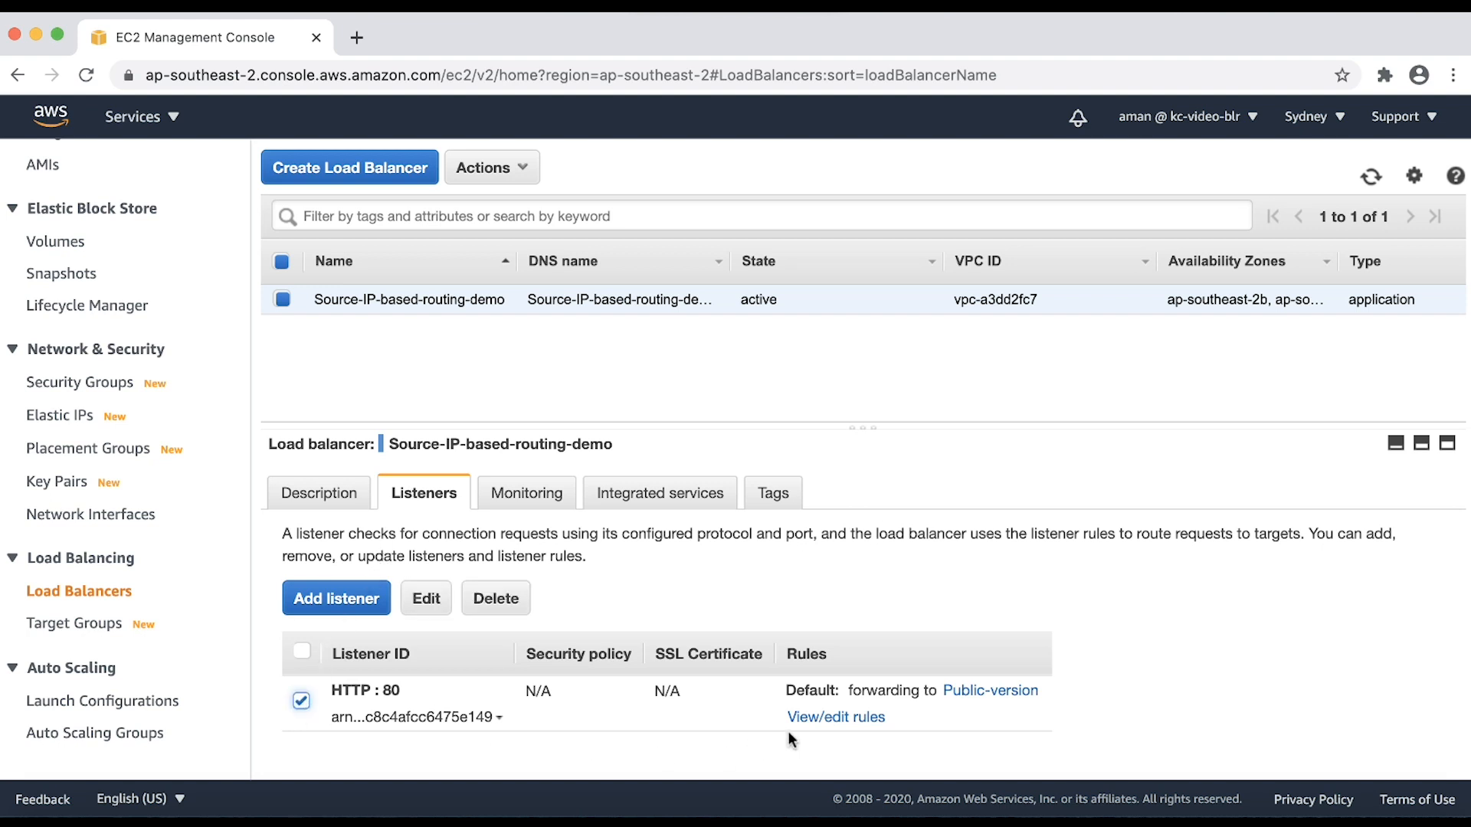
Go to the HTTP:80 listener rules and insert a new blank rule before the default action.
{"action": "left_click", "coordinate": [836, 717]}
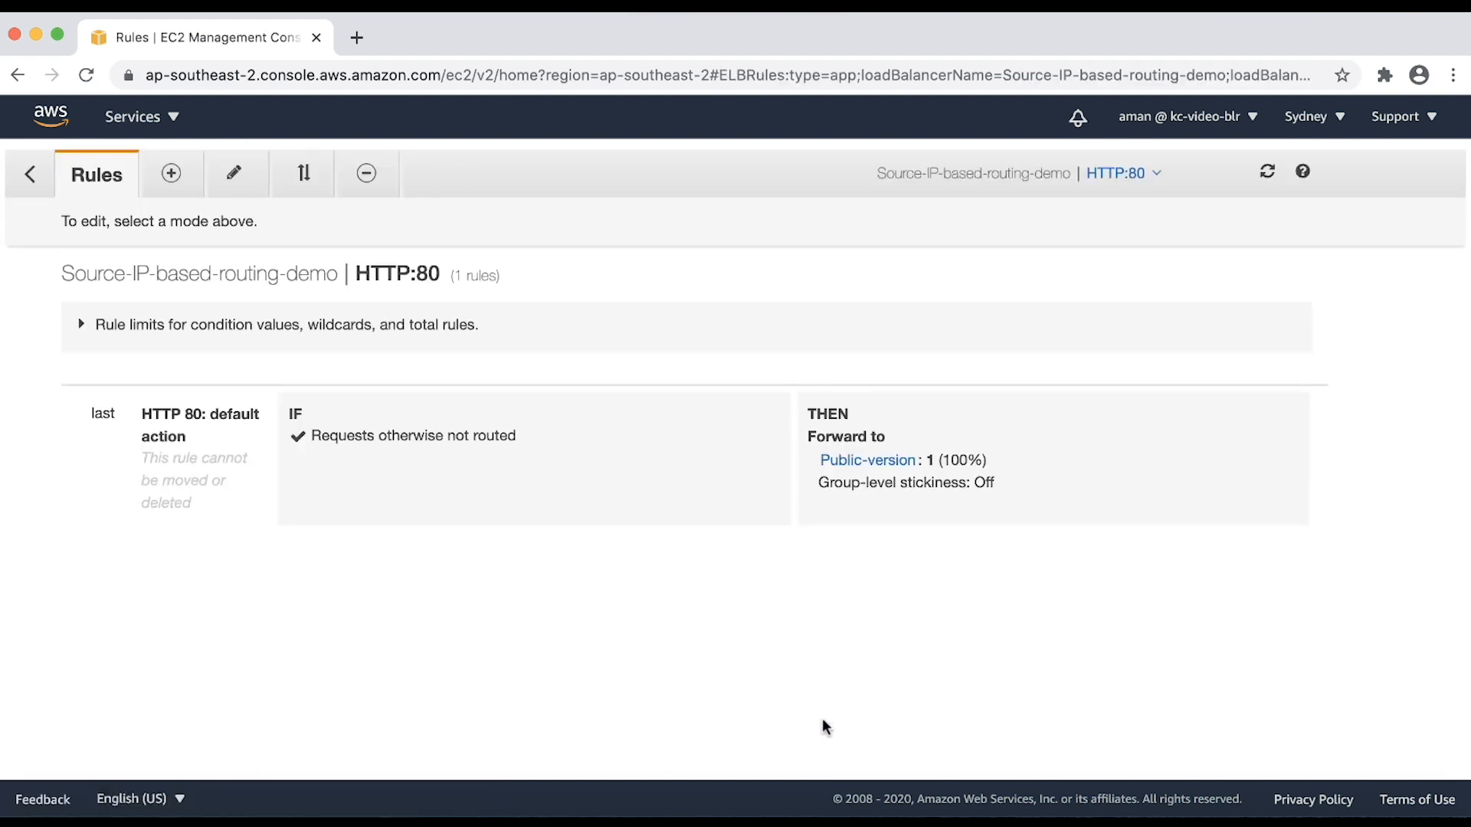
{"action": "mouse_move", "coordinate": [171, 180]}
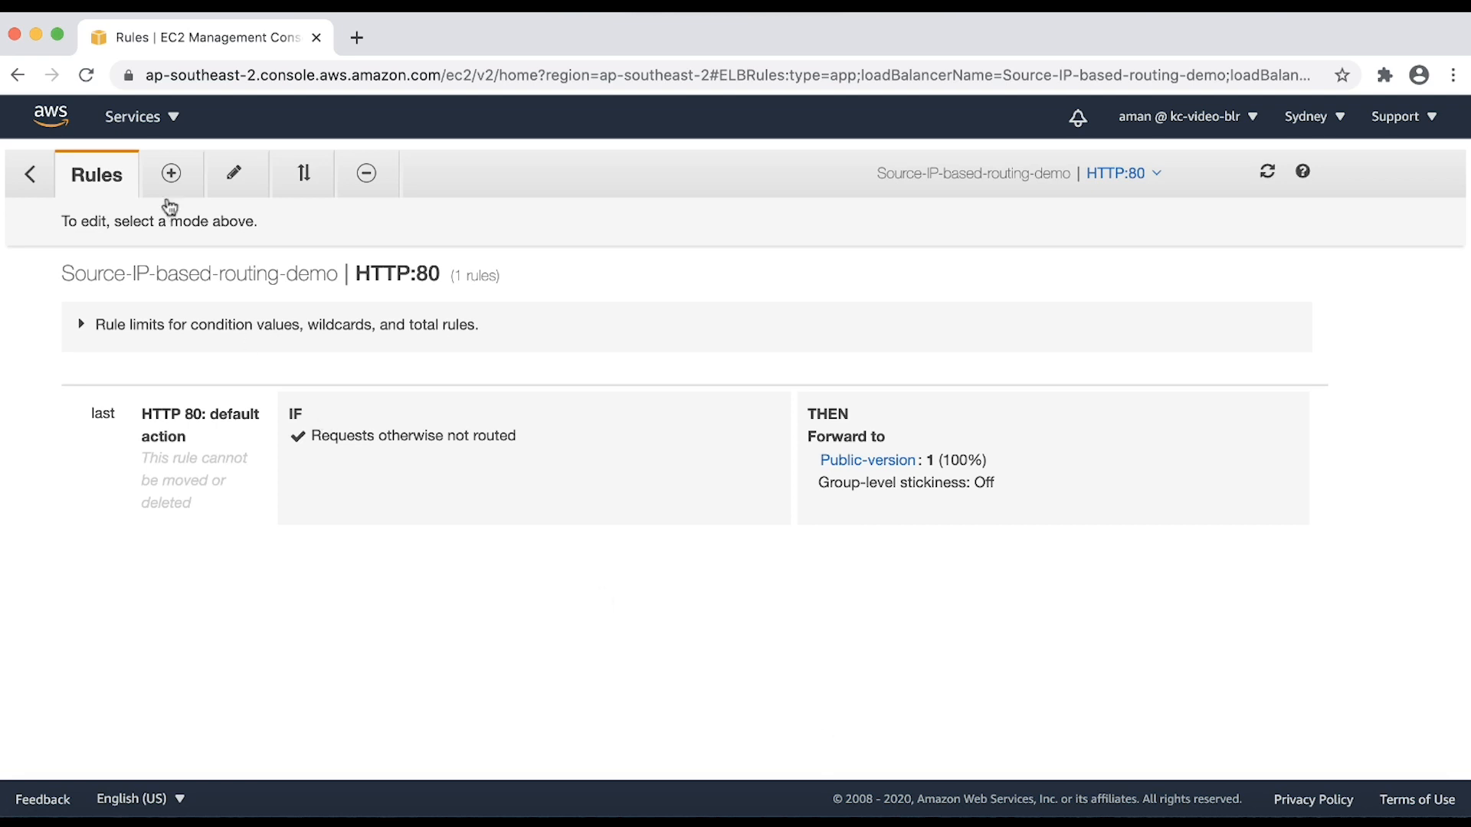
{"action": "left_click", "coordinate": [171, 173]}
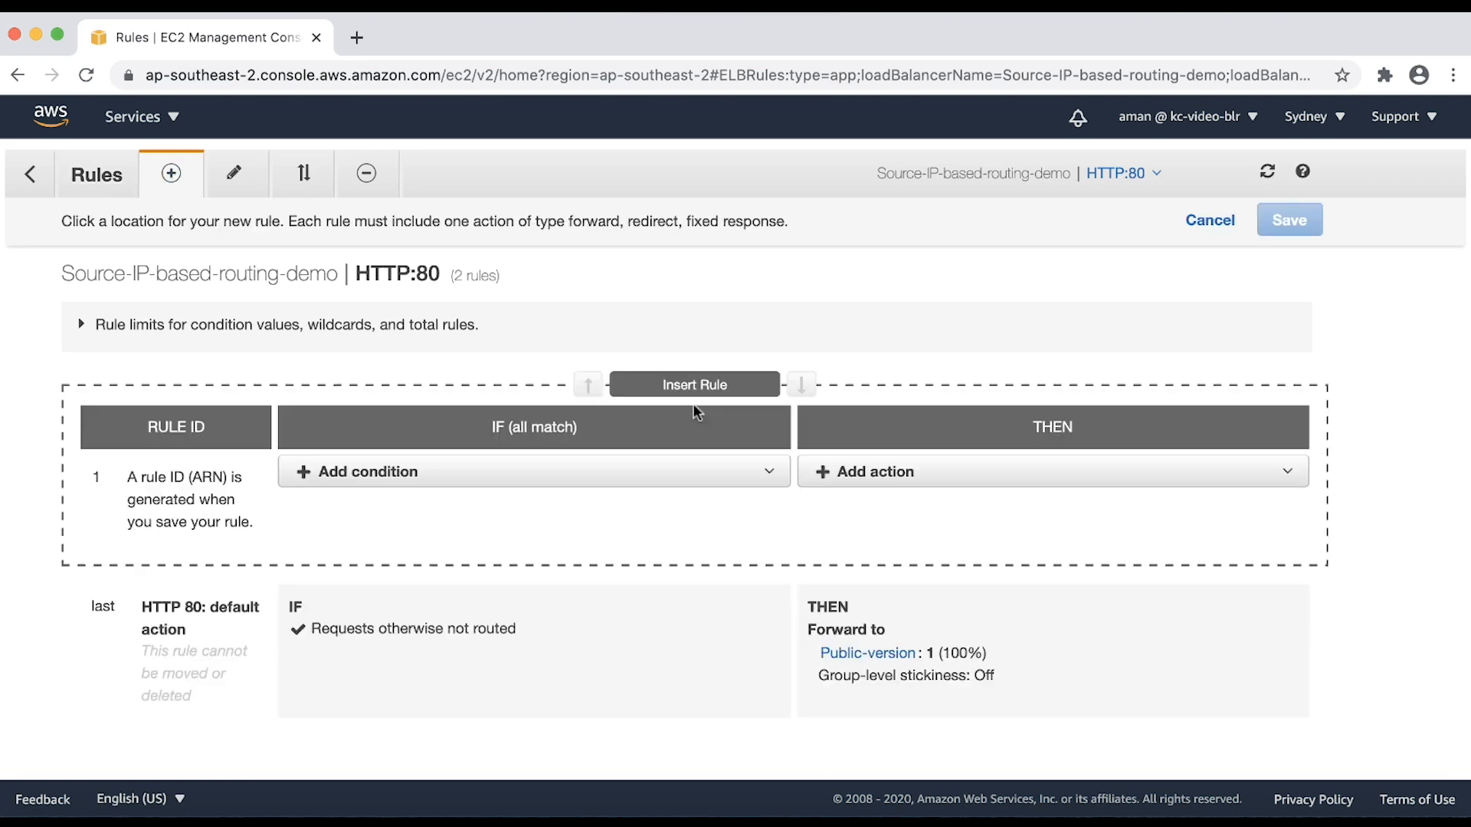
{"action": "mouse_move", "coordinate": [686, 451]}
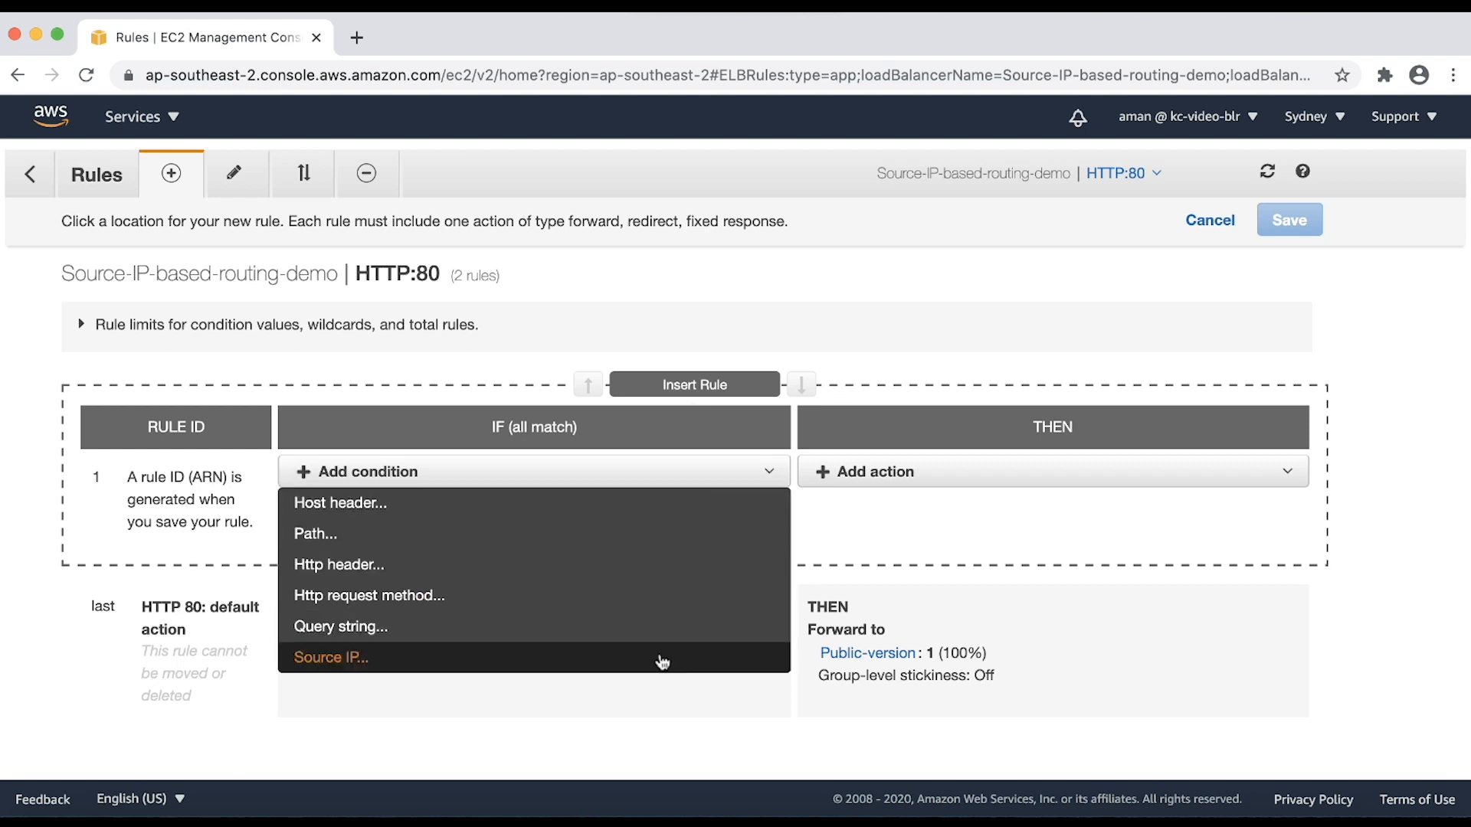
Add a Source IP condition with values 172.31.0.0/23 and 172.31.2.1/32.
{"action": "left_click", "coordinate": [330, 656]}
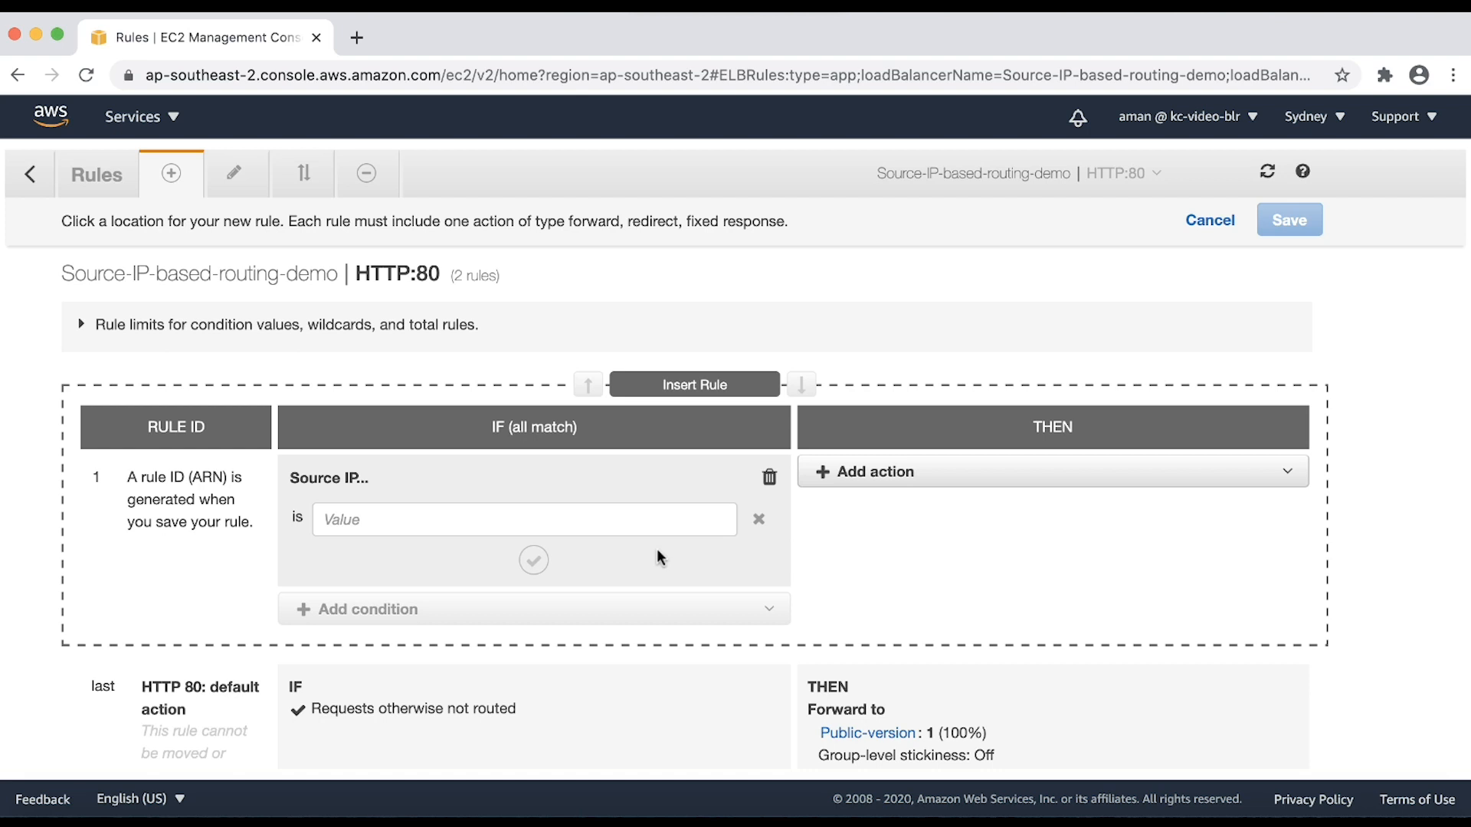
{"action": "mouse_move", "coordinate": [597, 519]}
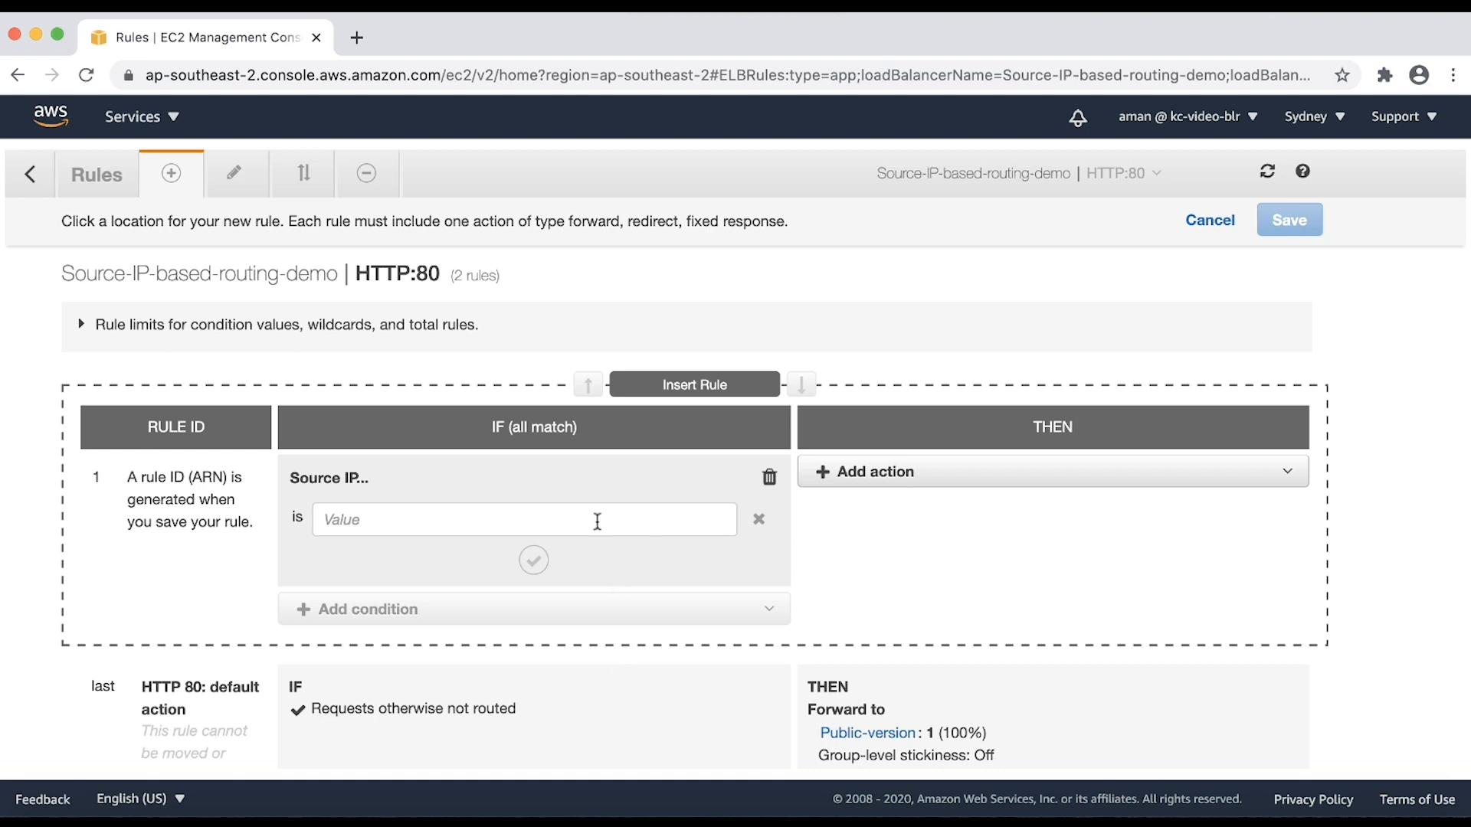
{"action": "type", "text": "172.31.0.0/23"}
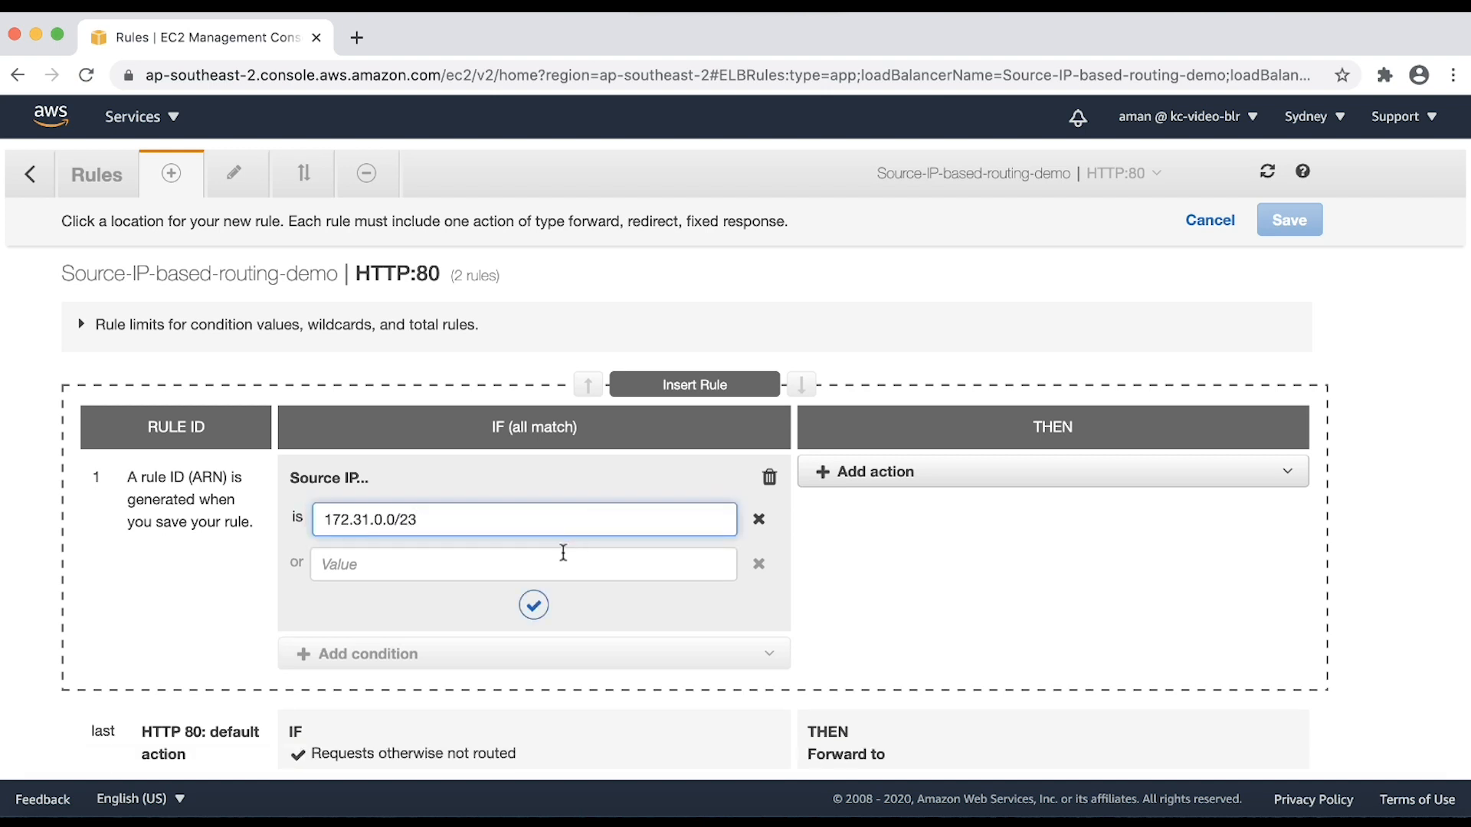
{"action": "type", "text": "172.31.2.1/32"}
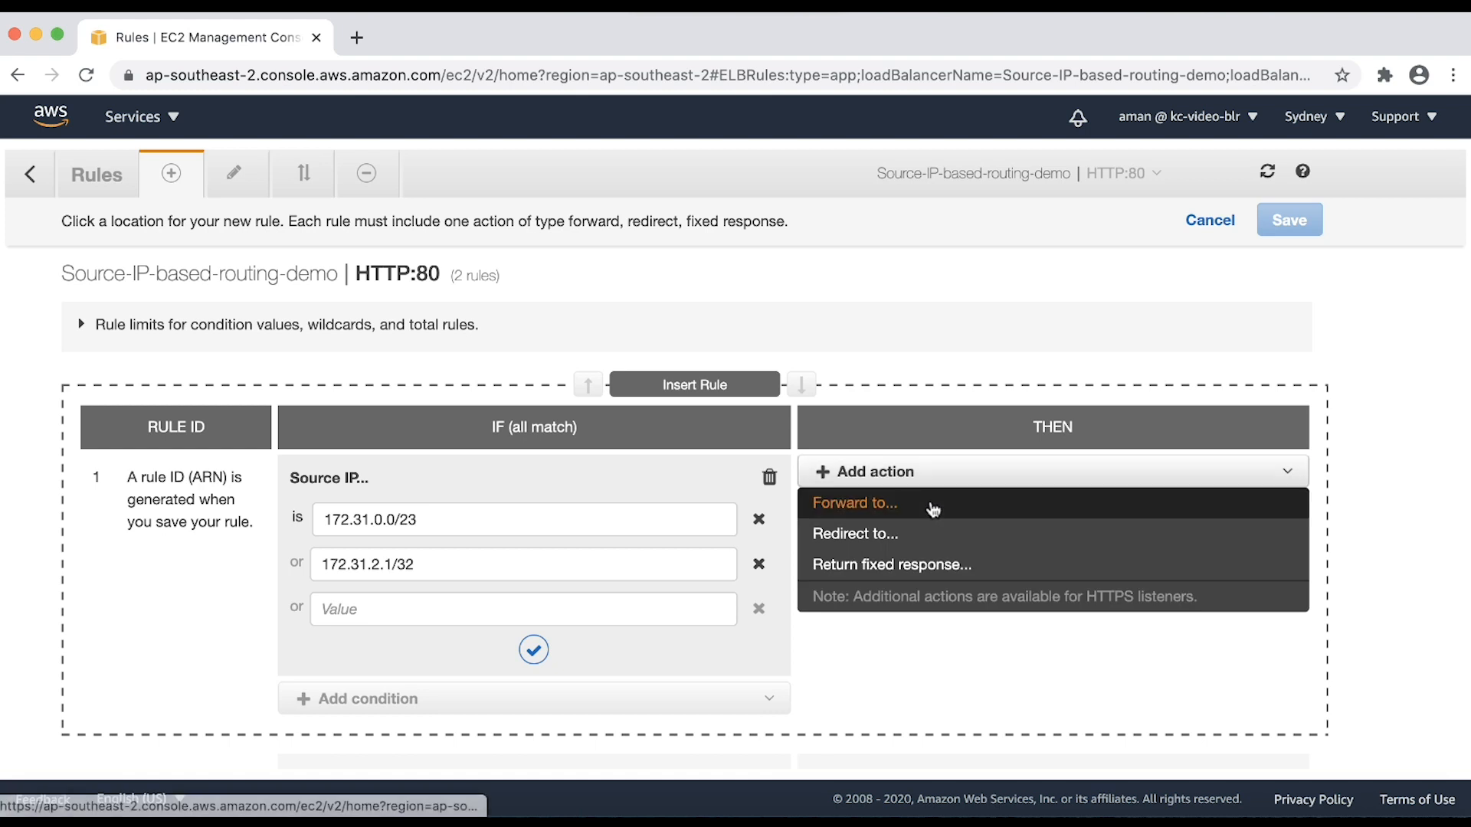
Set the rule's action to Forward to the Internal-version target group and save the rule.
{"action": "left_click", "coordinate": [855, 503]}
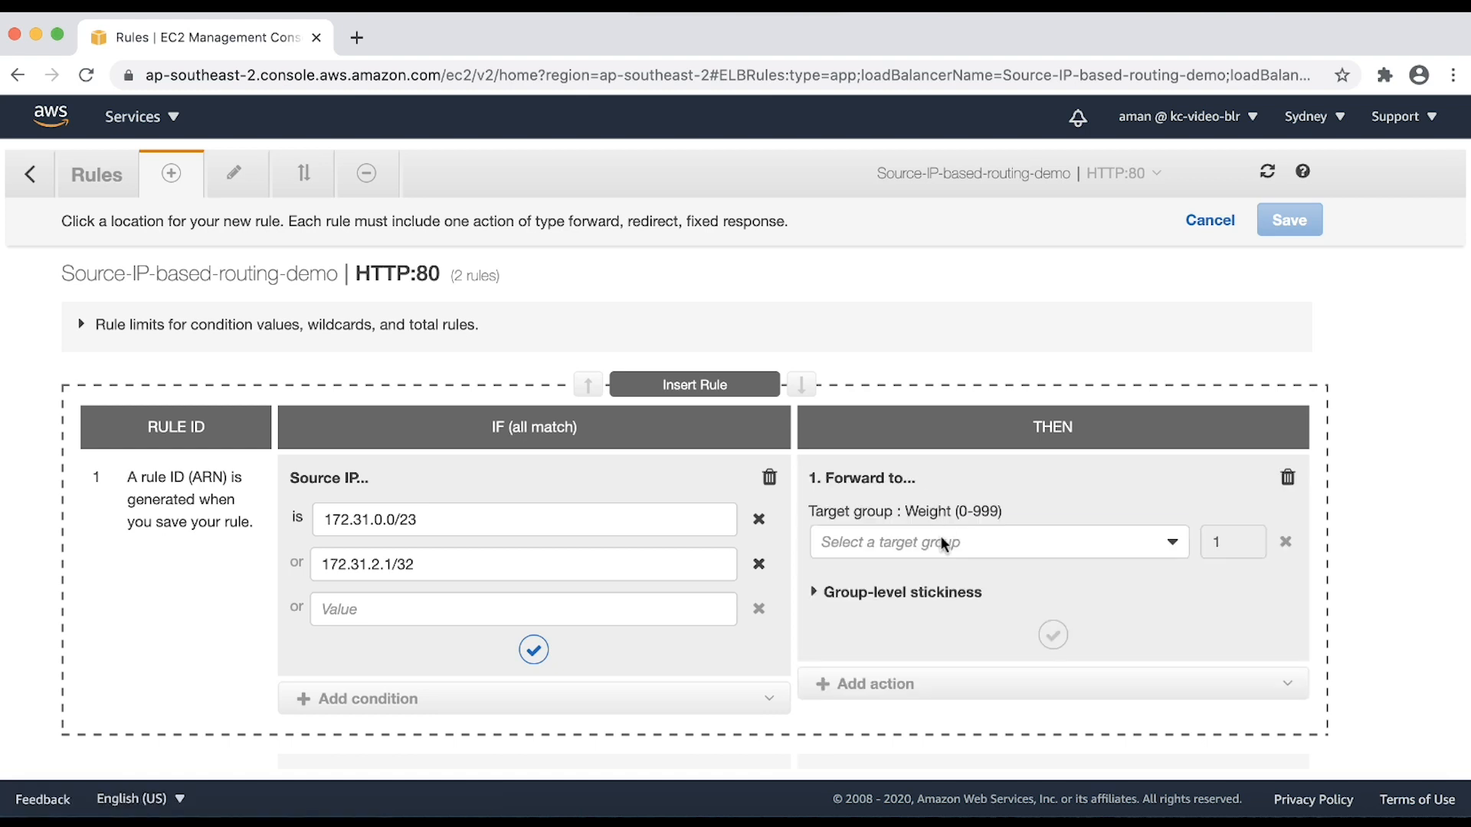
{"action": "left_click", "coordinate": [994, 541]}
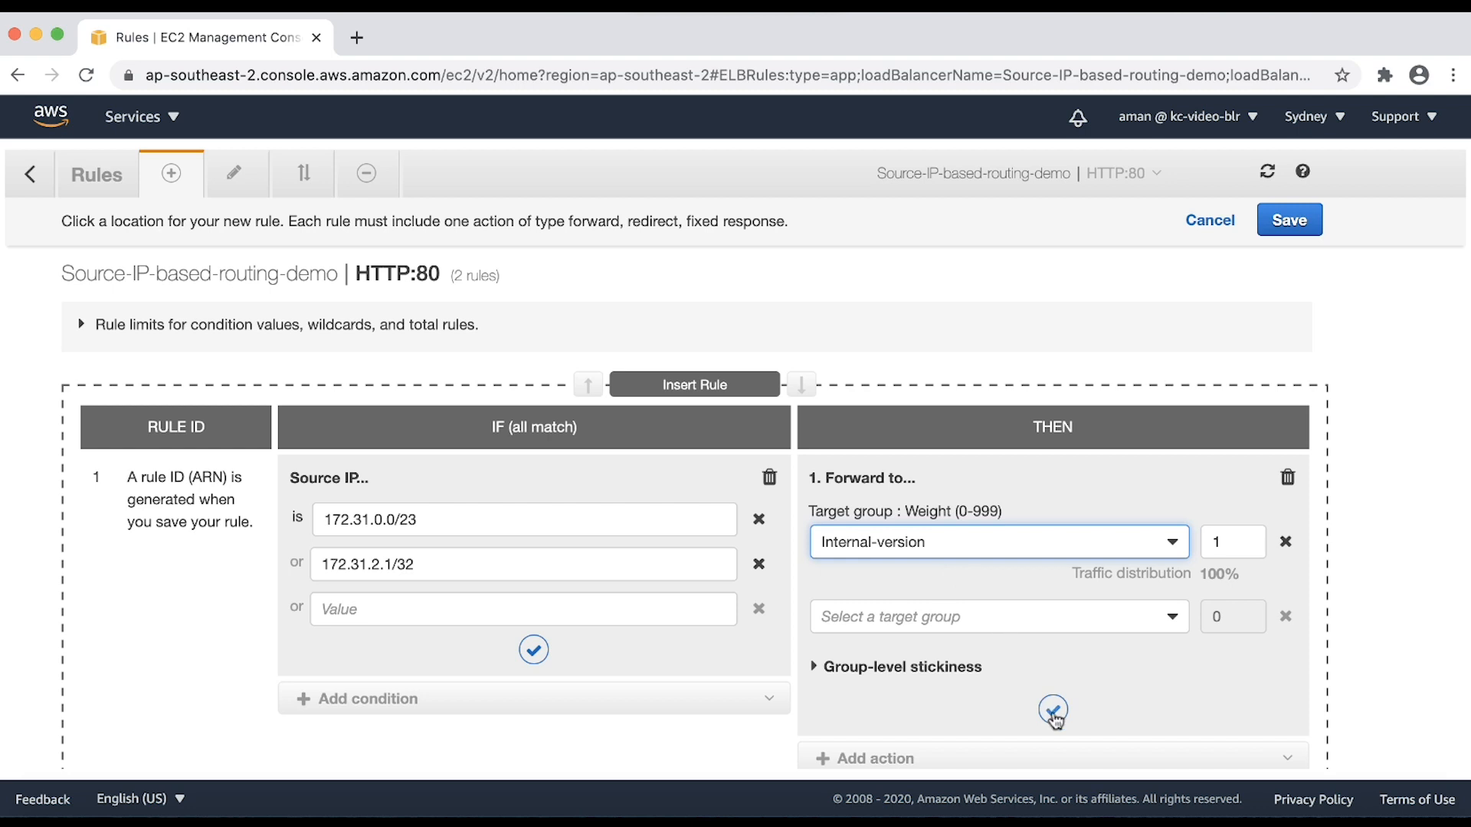
{"action": "left_click", "coordinate": [1053, 711]}
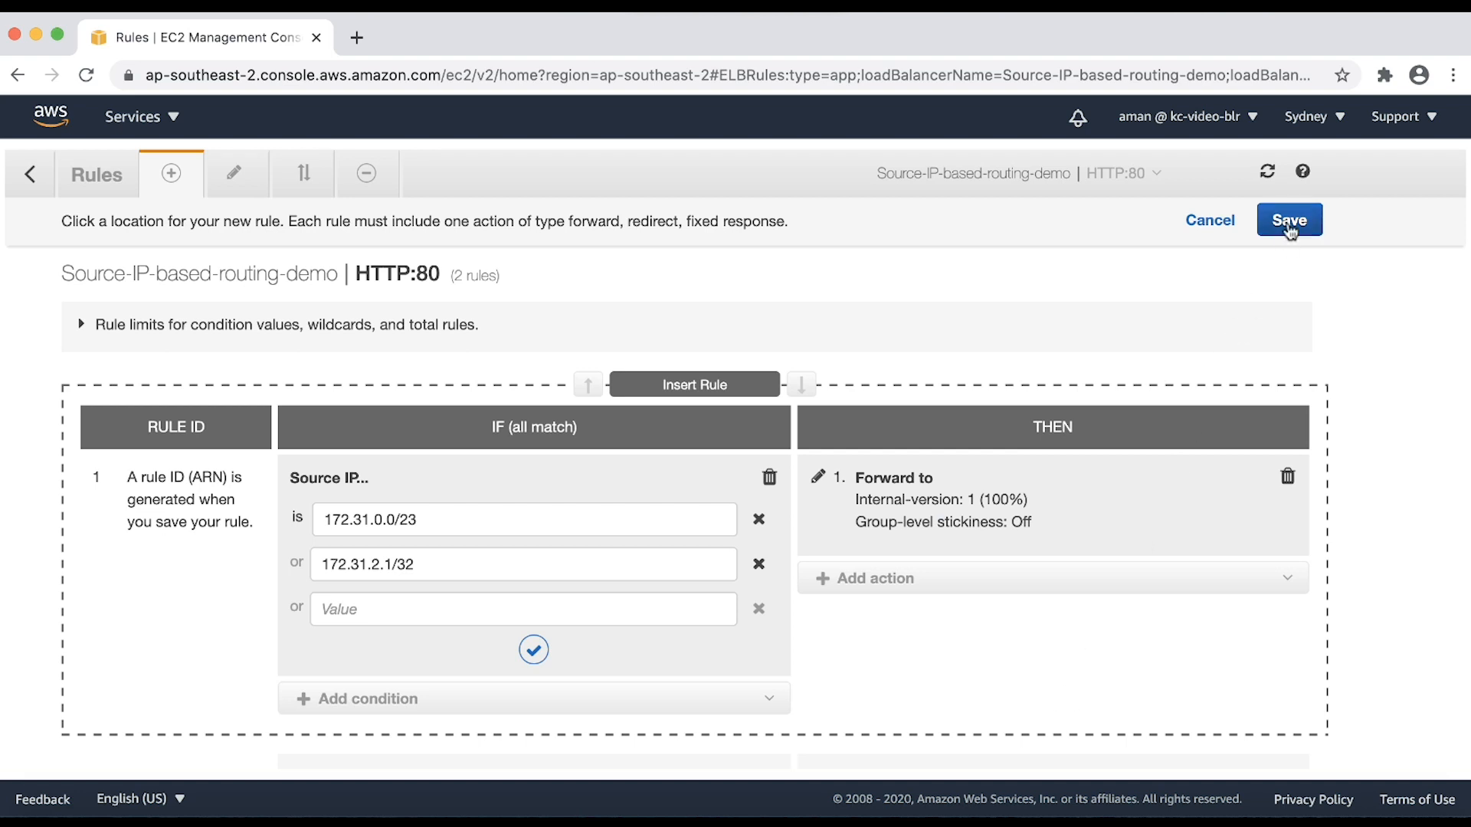
{"action": "left_click", "coordinate": [1289, 220]}
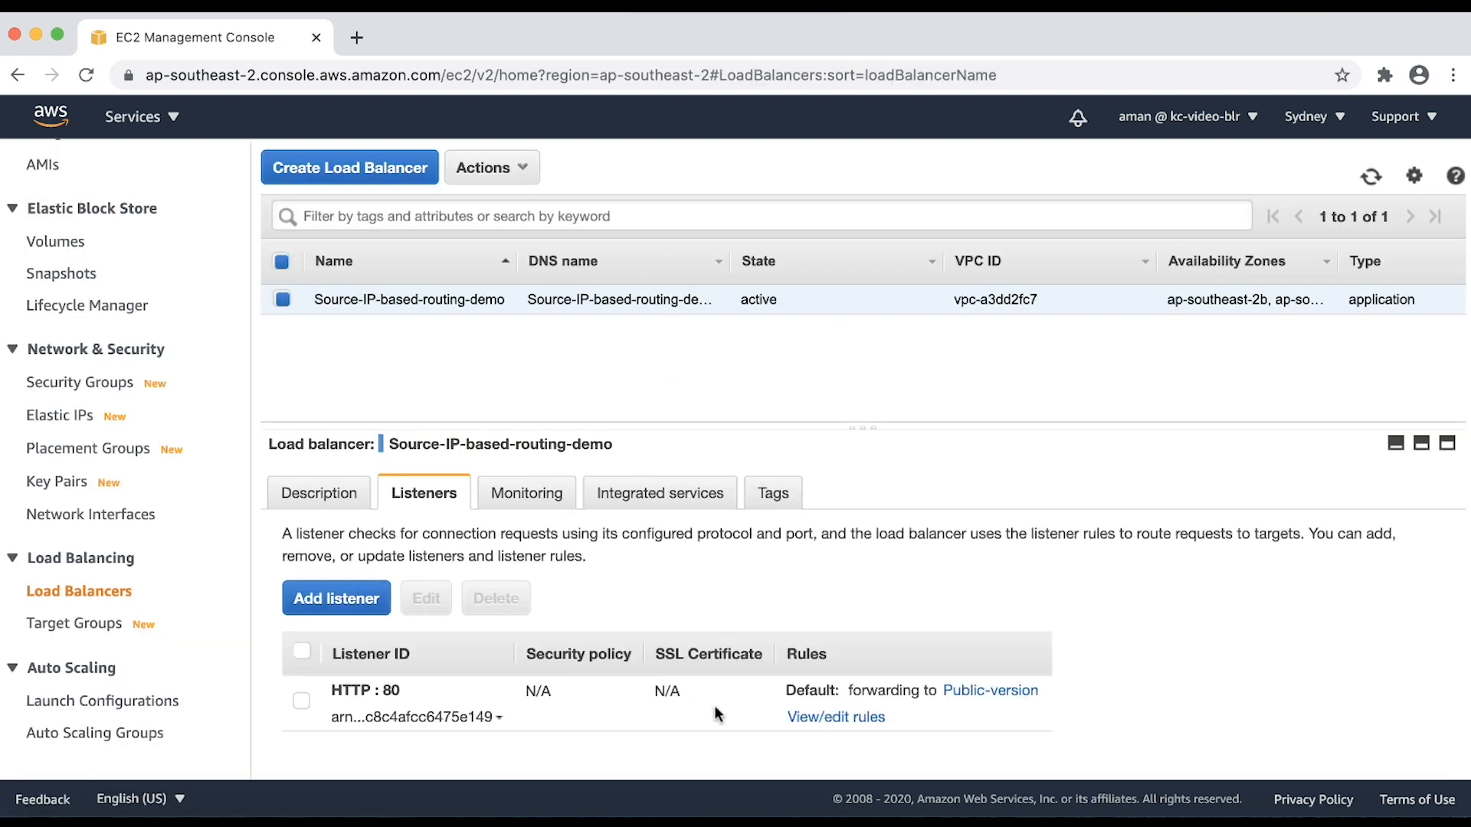
{"action": "mouse_move", "coordinate": [836, 717]}
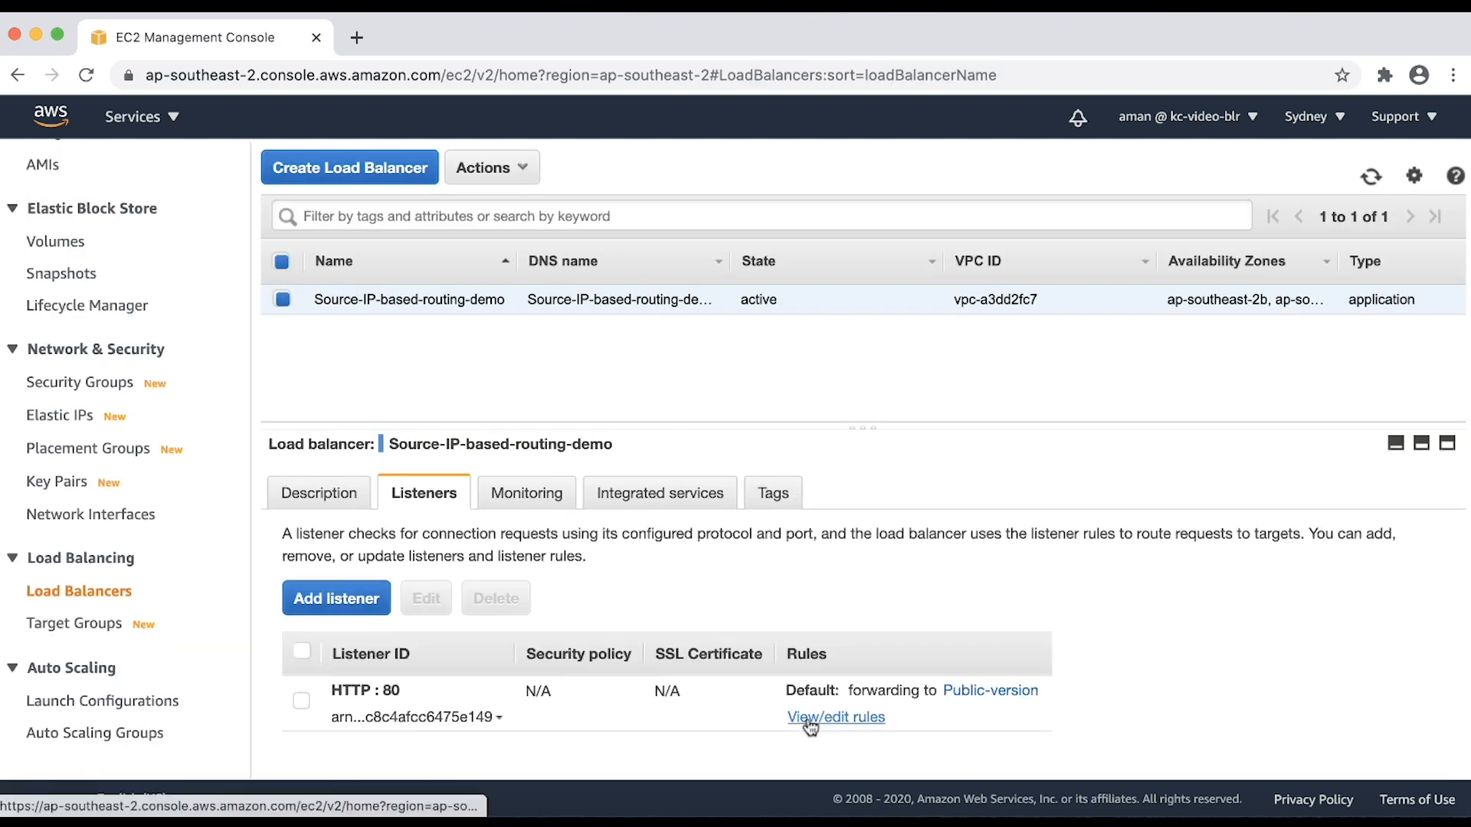
View the HTTP:80 listener rules to verify the new source-IP rule forwarding to Internal-version.
{"action": "left_click", "coordinate": [836, 717]}
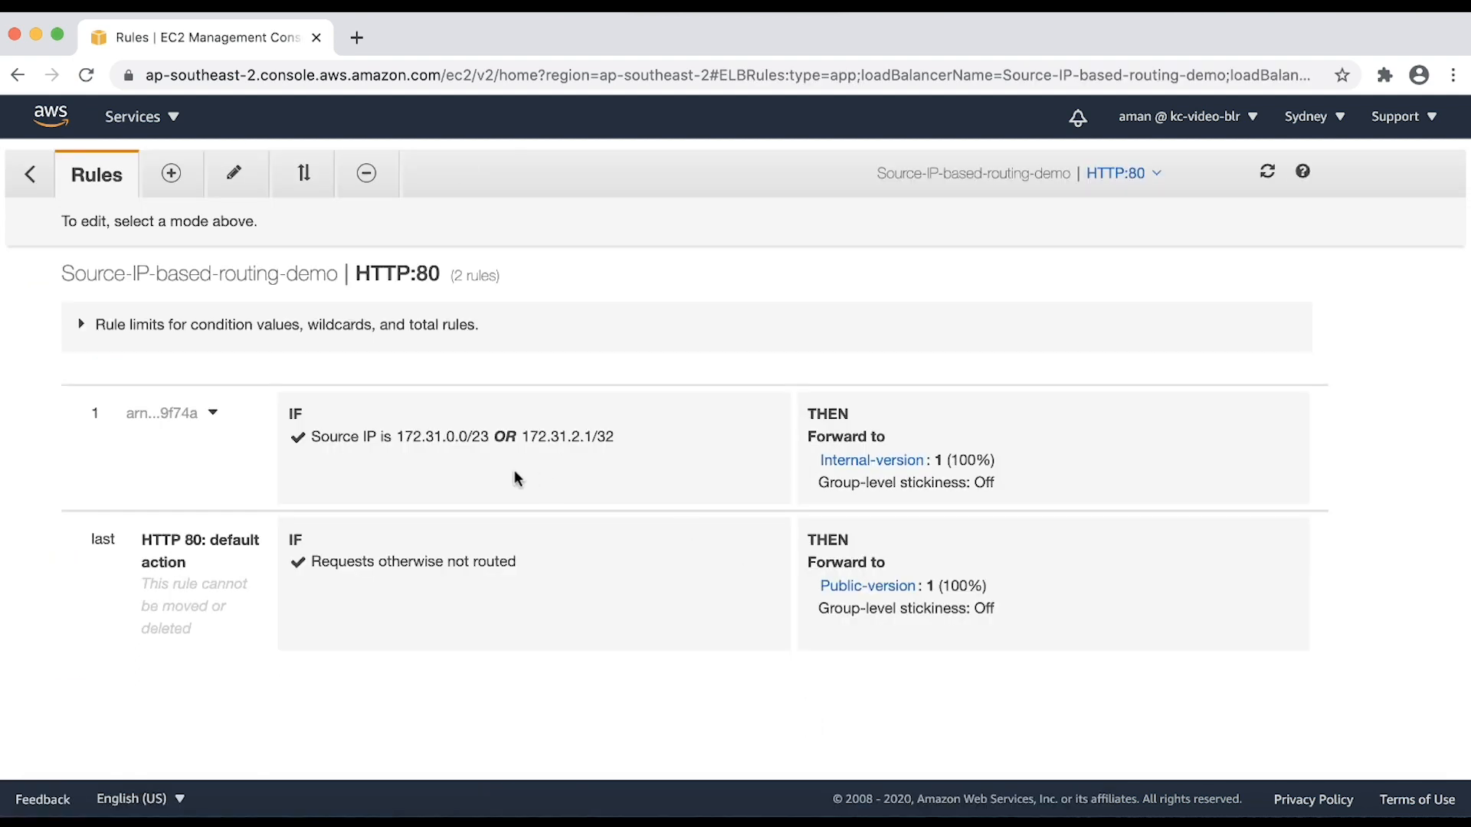